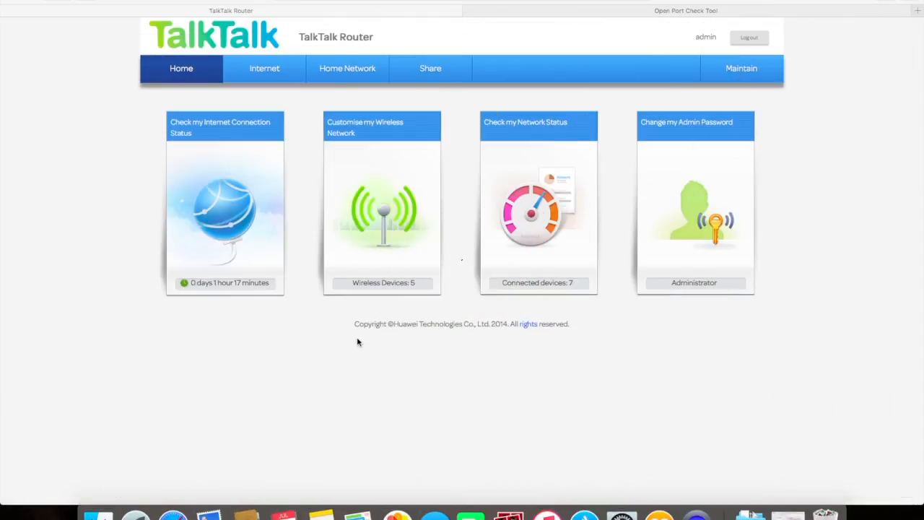
mouse_move(546, 514)
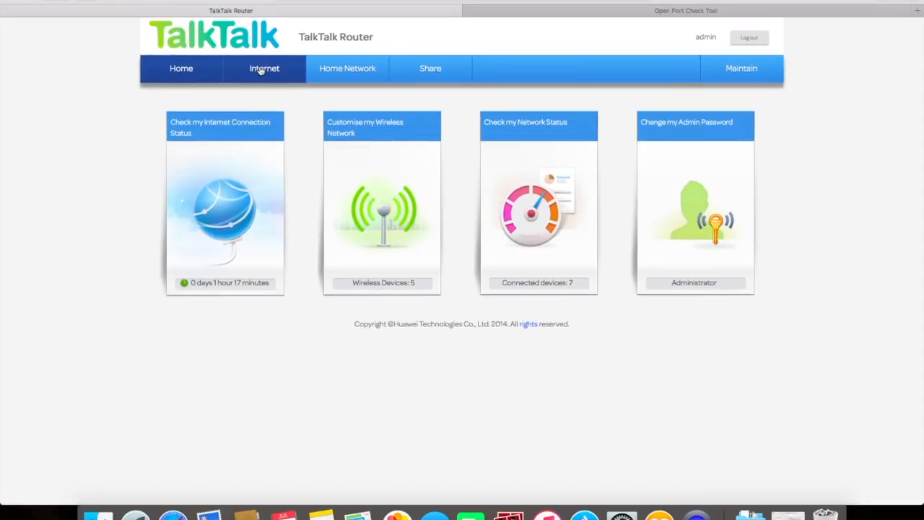
Open Internet > Port Forwarding, expand Port Mapping and begin a new rule below HIK
click(264, 68)
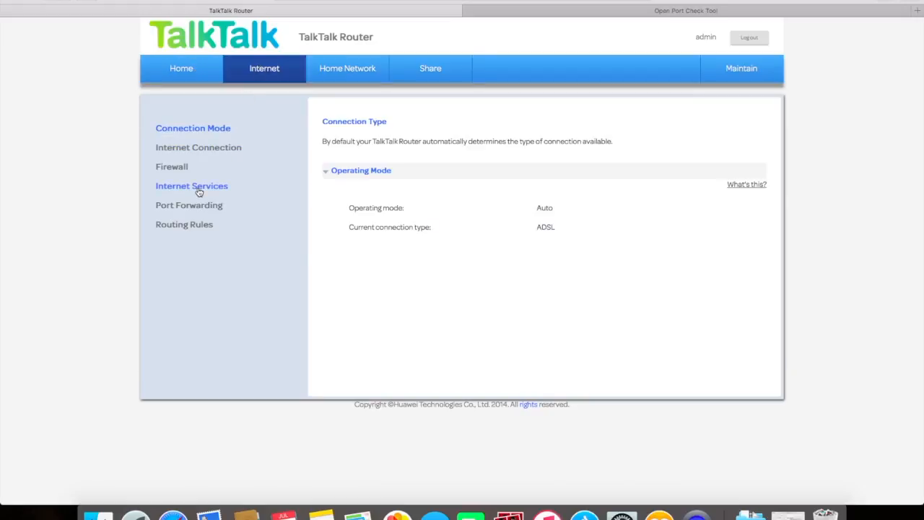
click(189, 205)
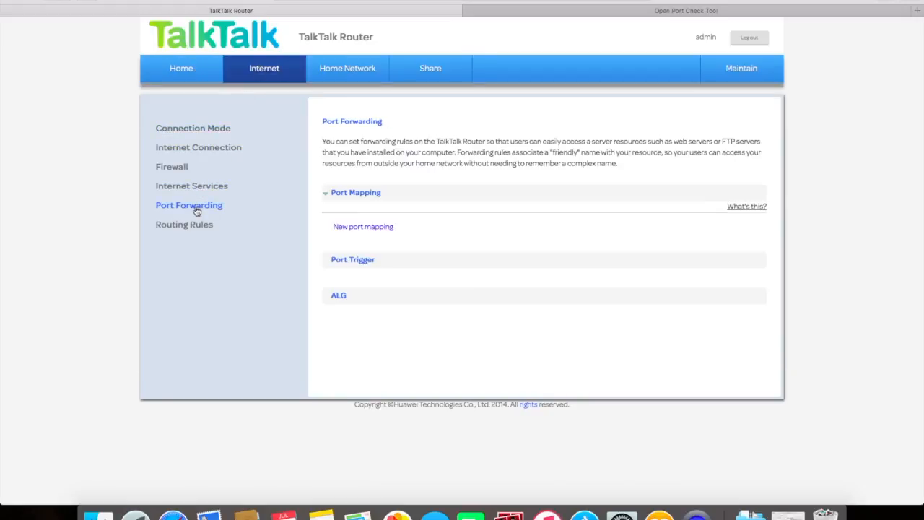
click(364, 226)
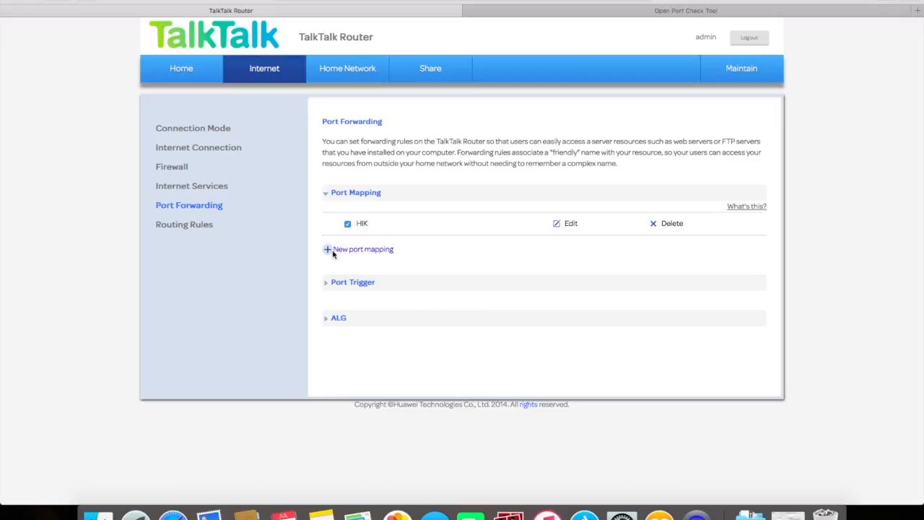
click(363, 249)
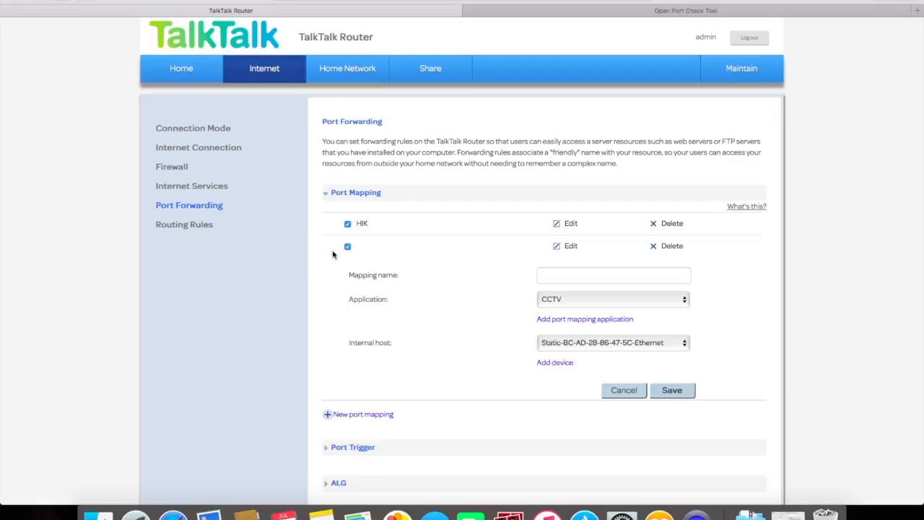
mouse_move(570, 321)
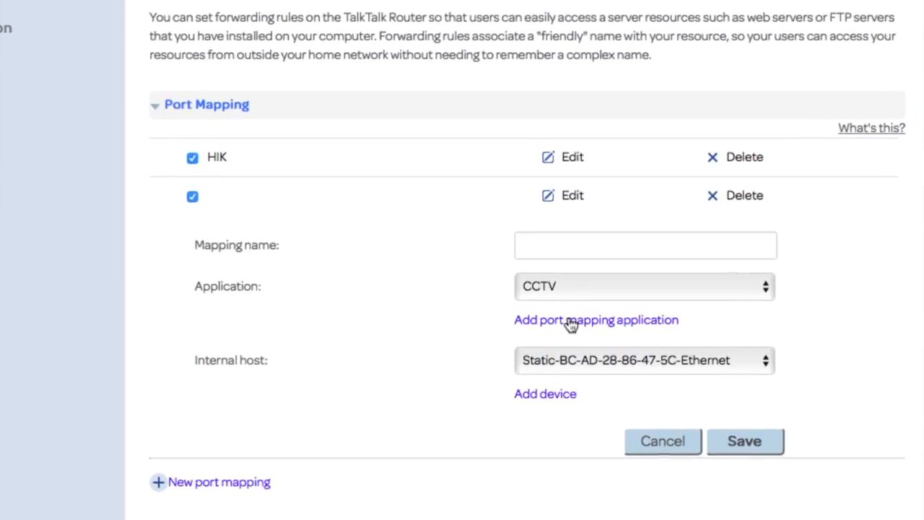
Create and save the custom application CCTV2 on port 8001 with protocol TCP/UDP
click(597, 320)
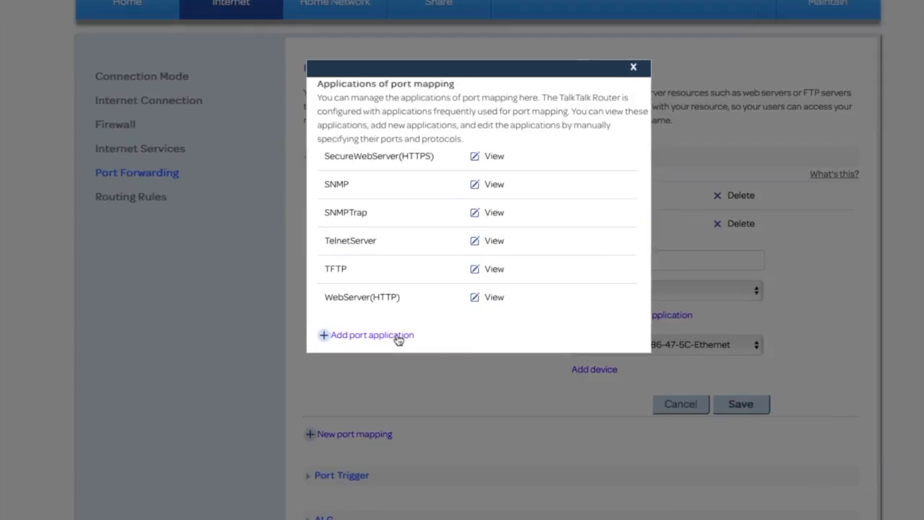
click(371, 335)
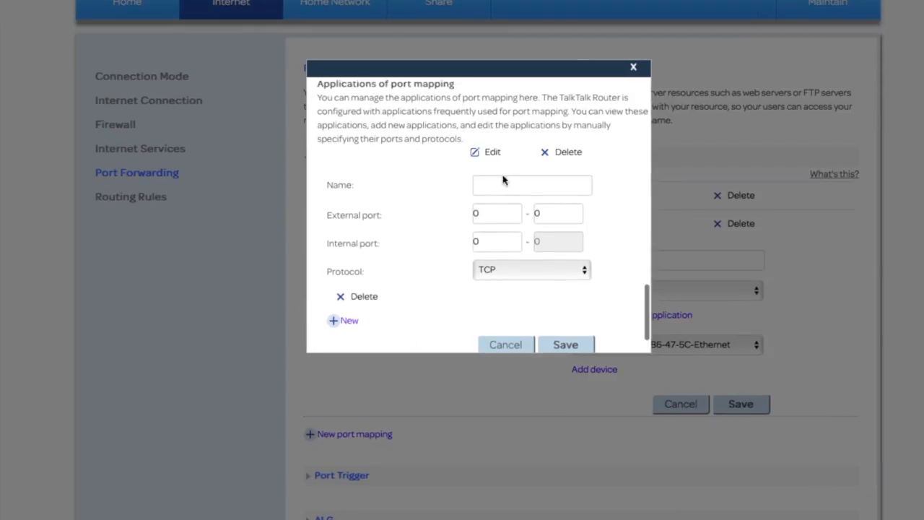
text(CCTV)
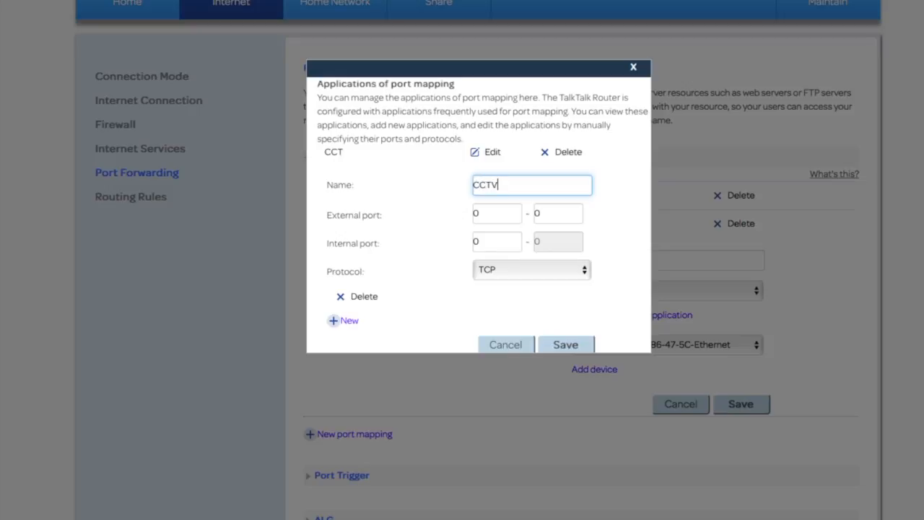
text(2)
click(497, 242)
text(800)
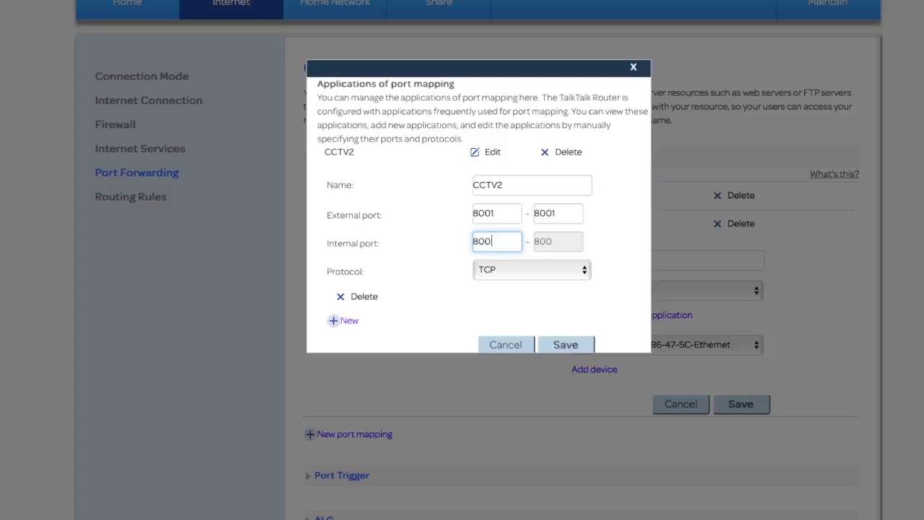
click(530, 269)
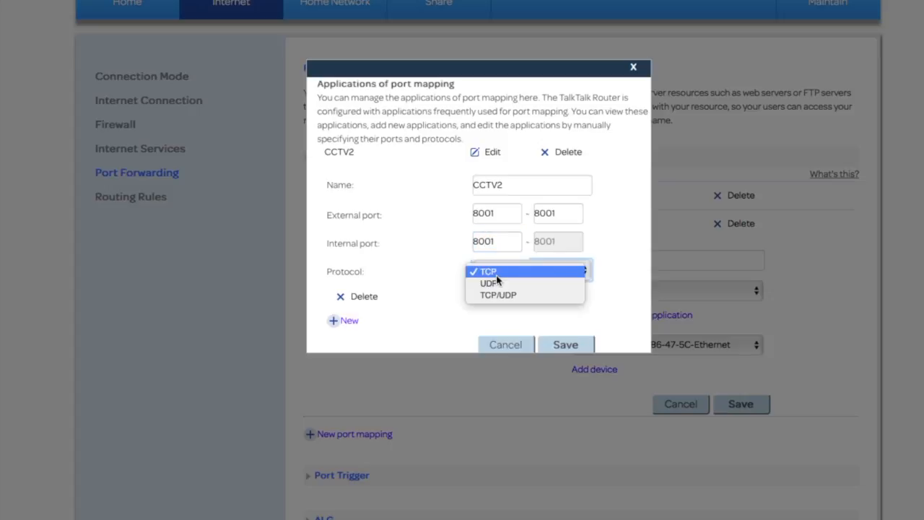
click(498, 295)
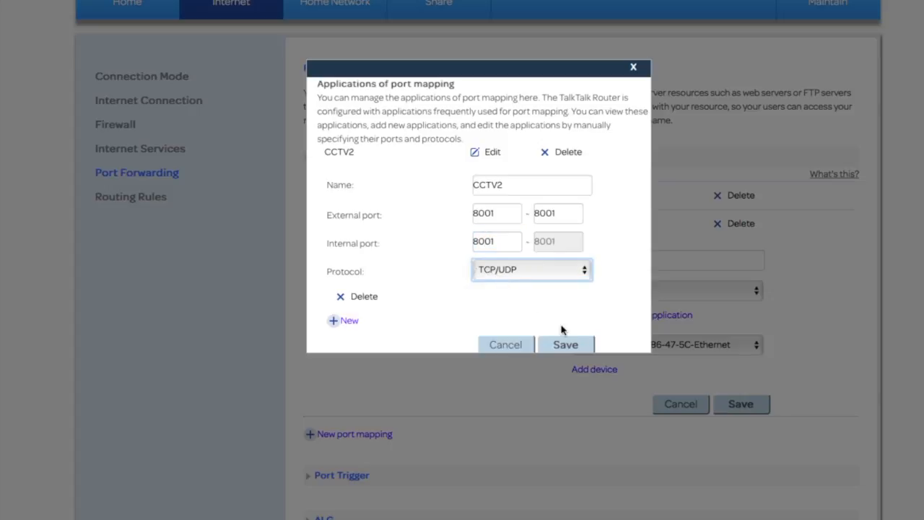
scroll(down, 3)
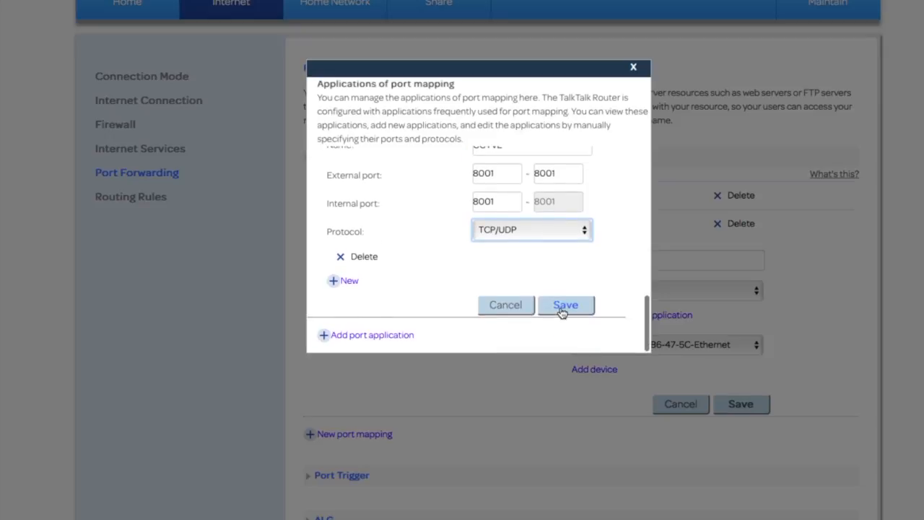
click(566, 304)
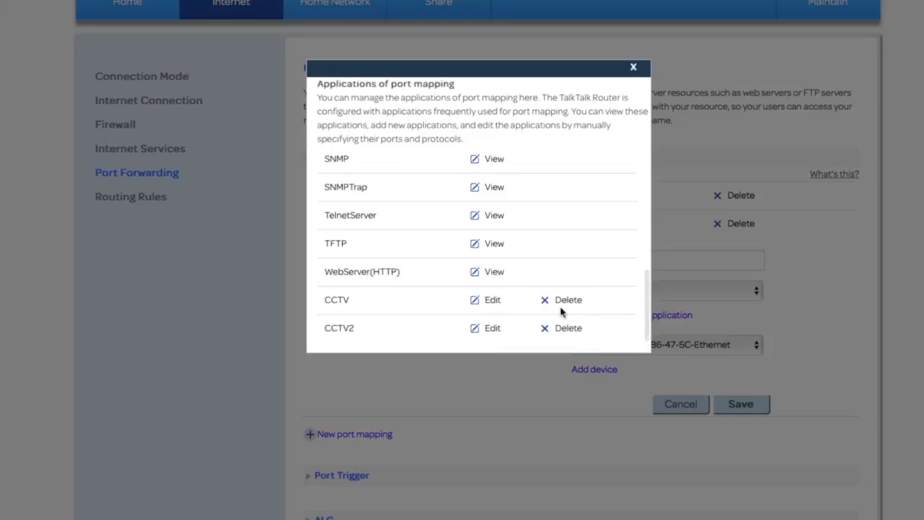
Close the applications dialog, name the rule HIK2, select CCTV2 and save
click(634, 66)
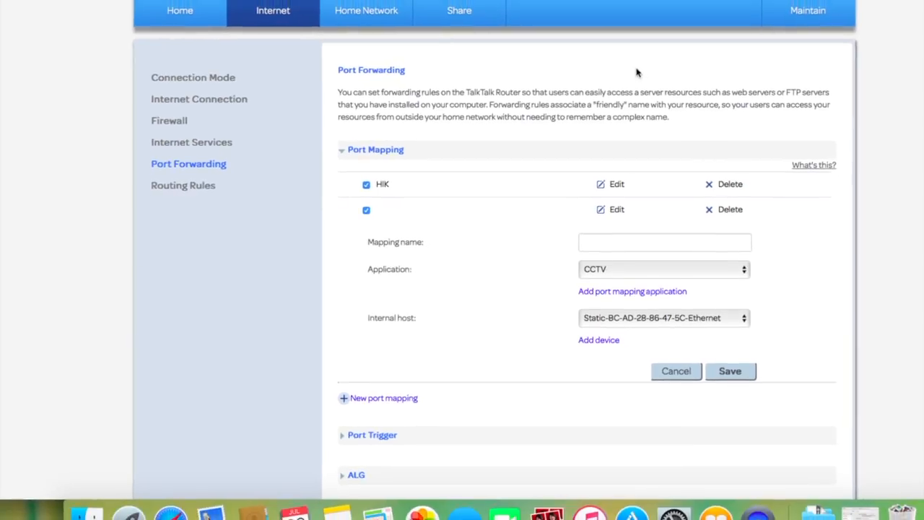
click(664, 242)
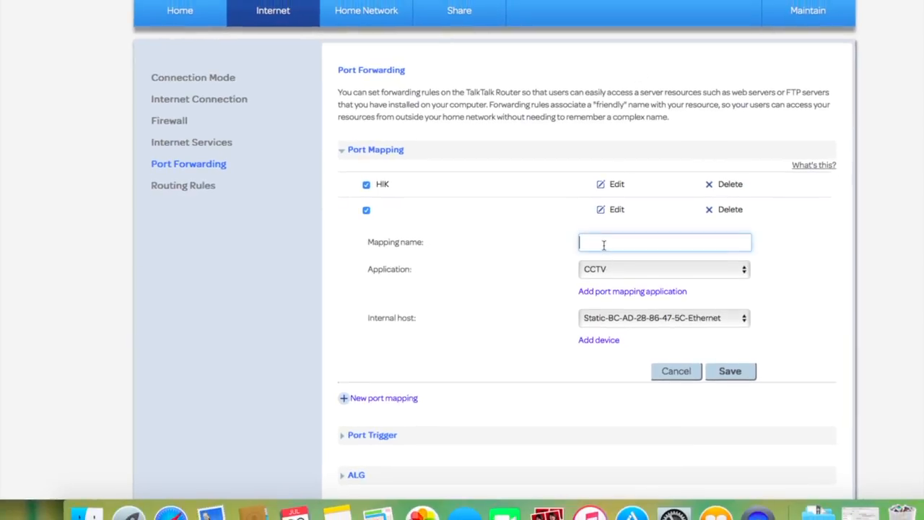
text(HIK)
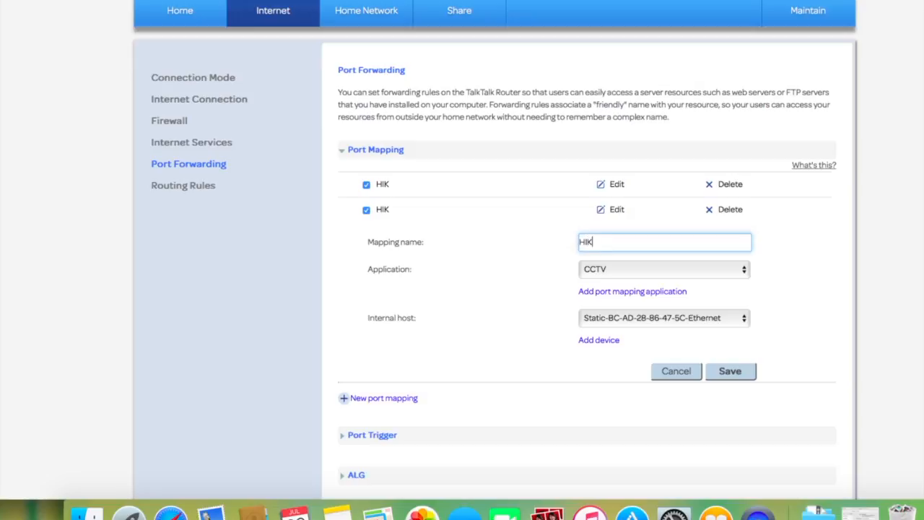
text(2)
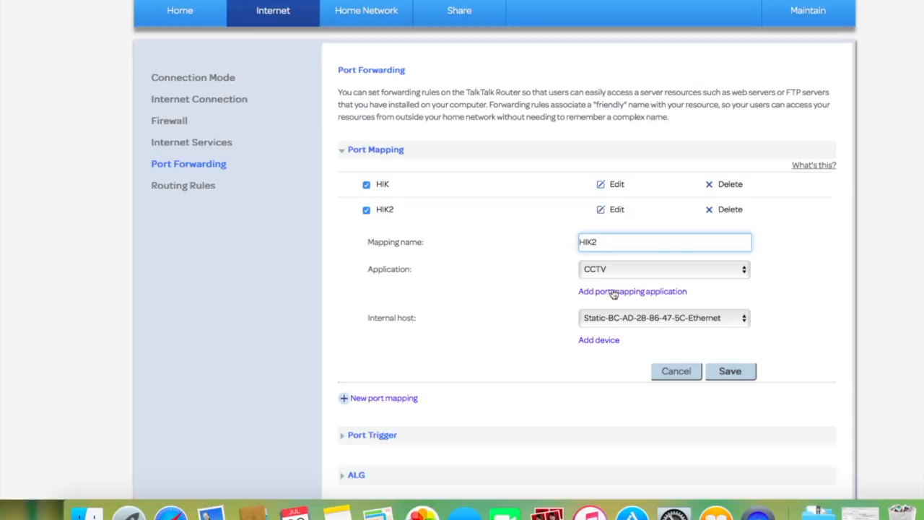
click(663, 269)
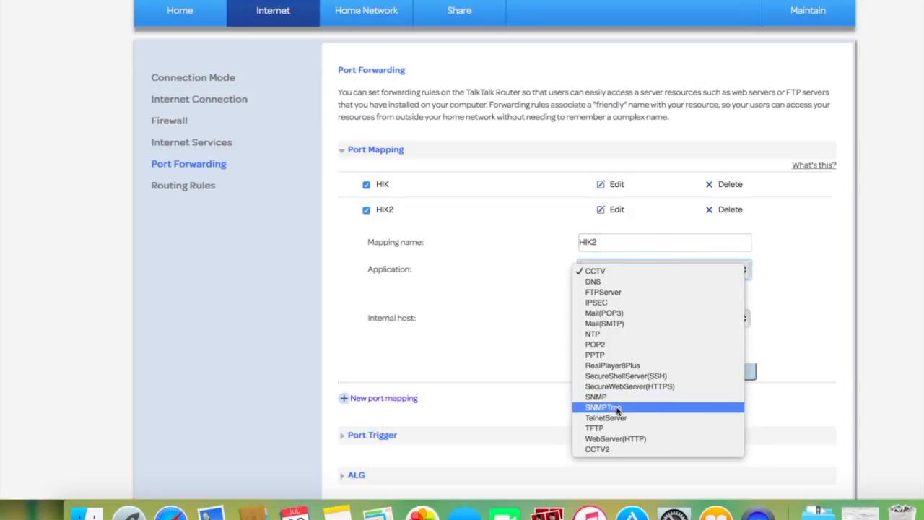
click(597, 449)
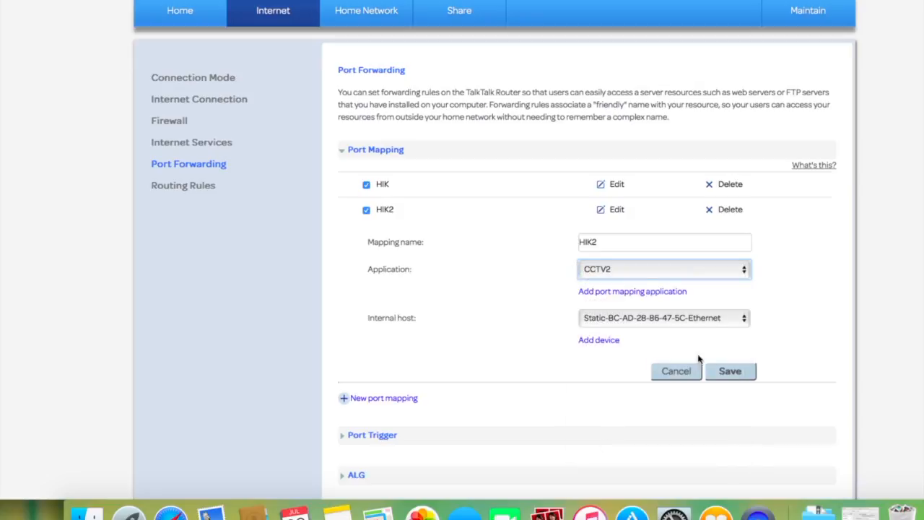
click(730, 370)
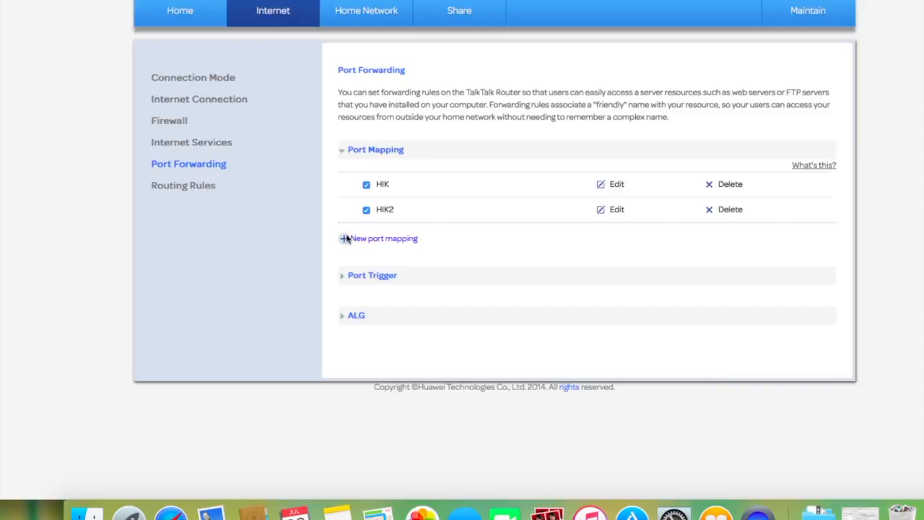
Start a third rule and save application HIK3 with external/internal port 554, TCP/UDP
click(379, 238)
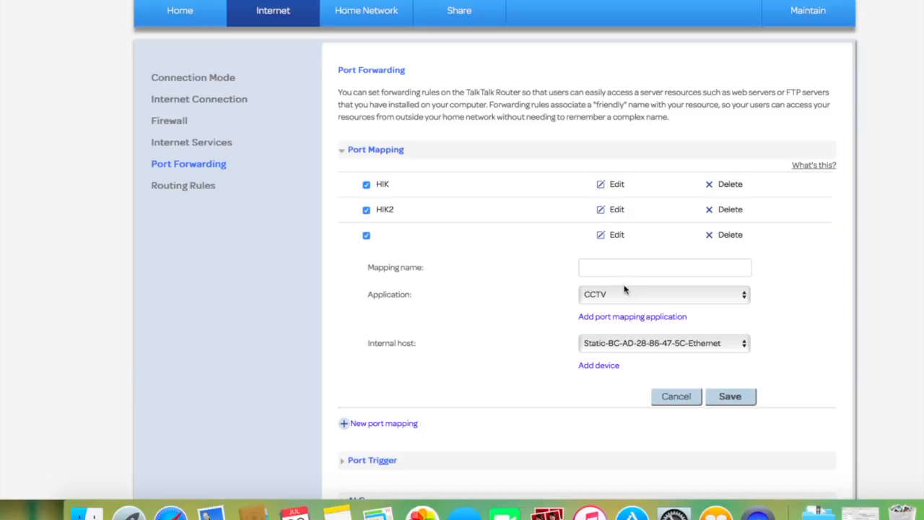
click(632, 316)
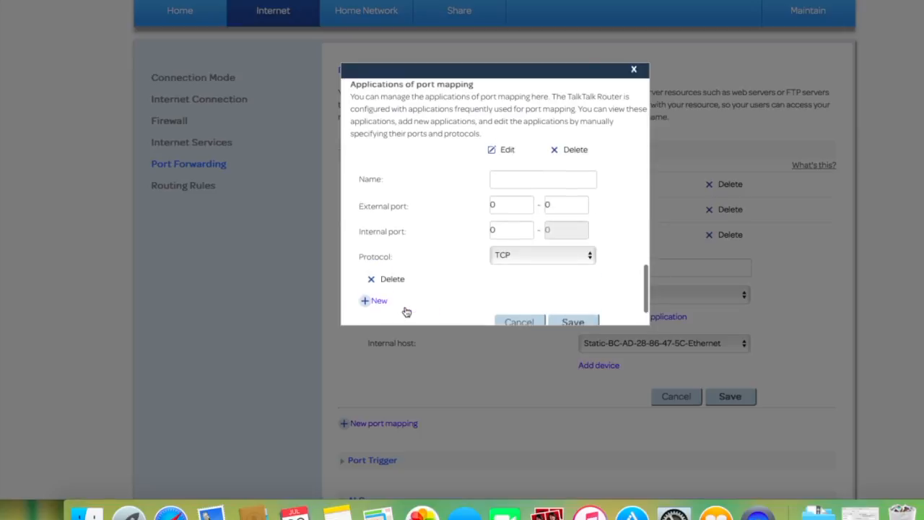
click(543, 179)
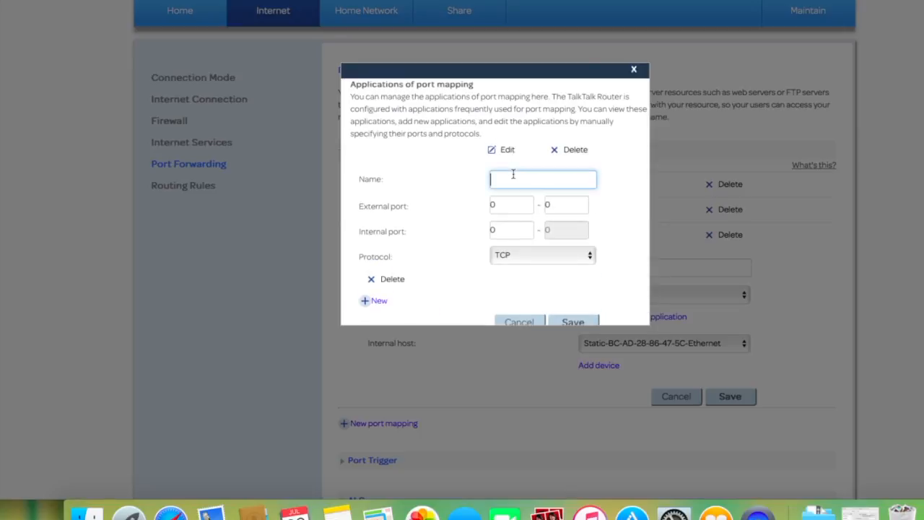
text(HIK)
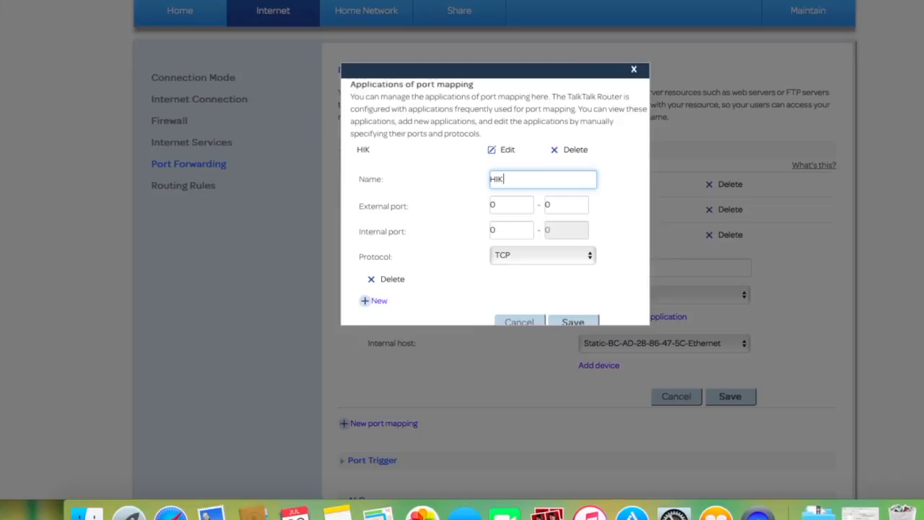
text(3)
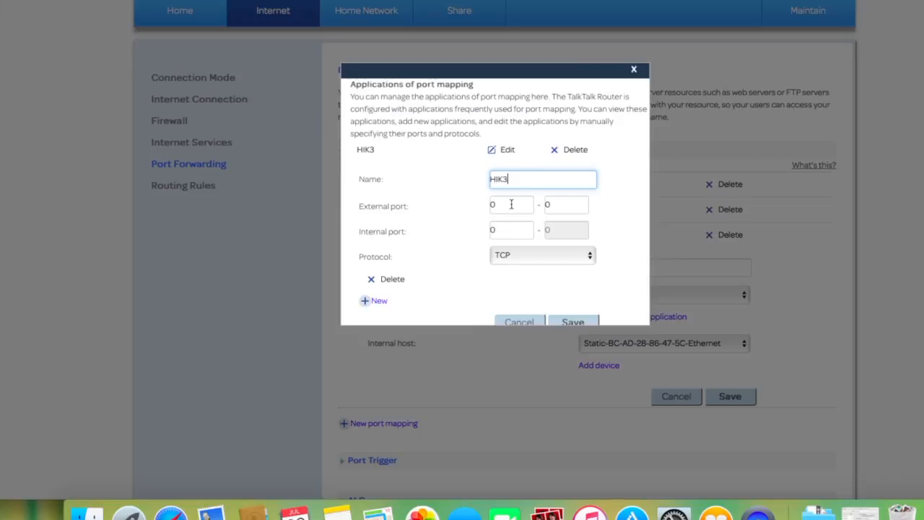
text(554)
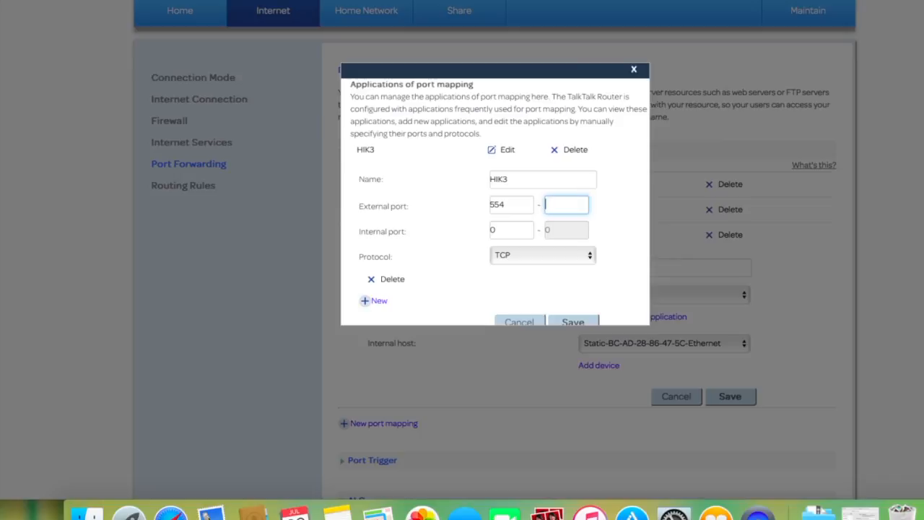
text(554)
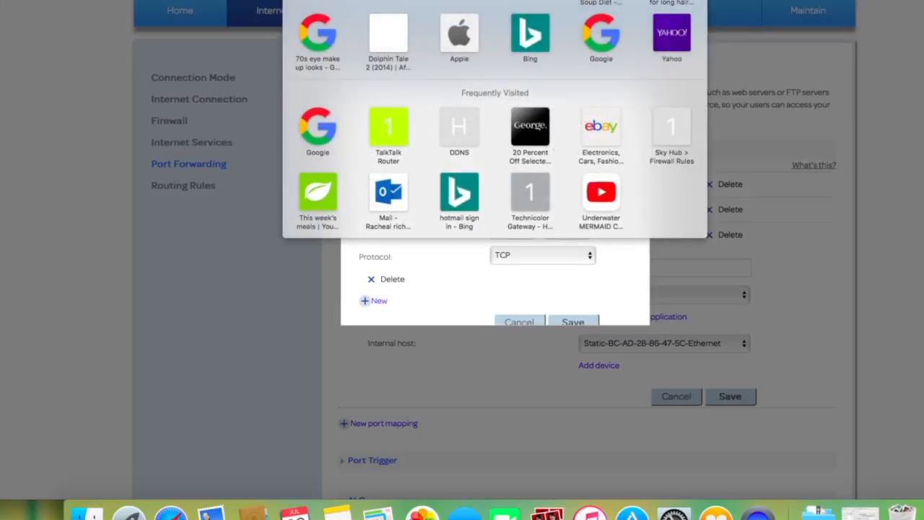
click(541, 255)
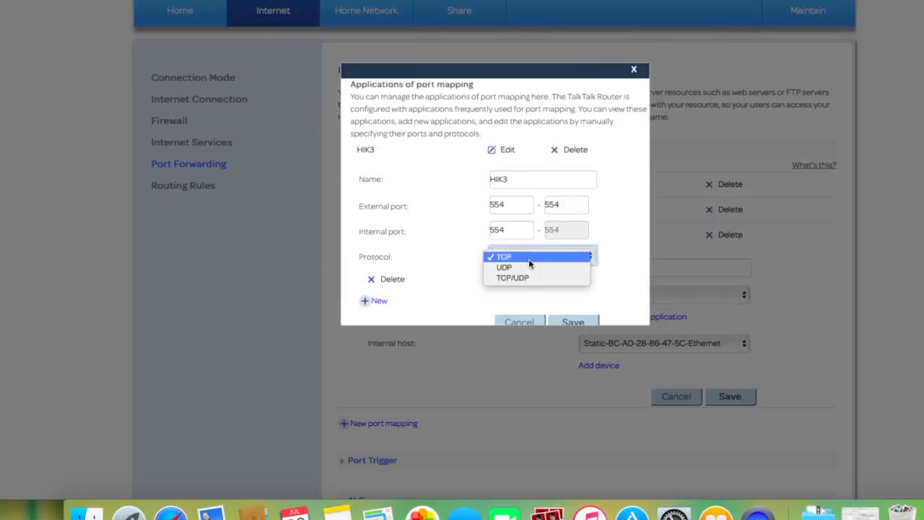
click(512, 278)
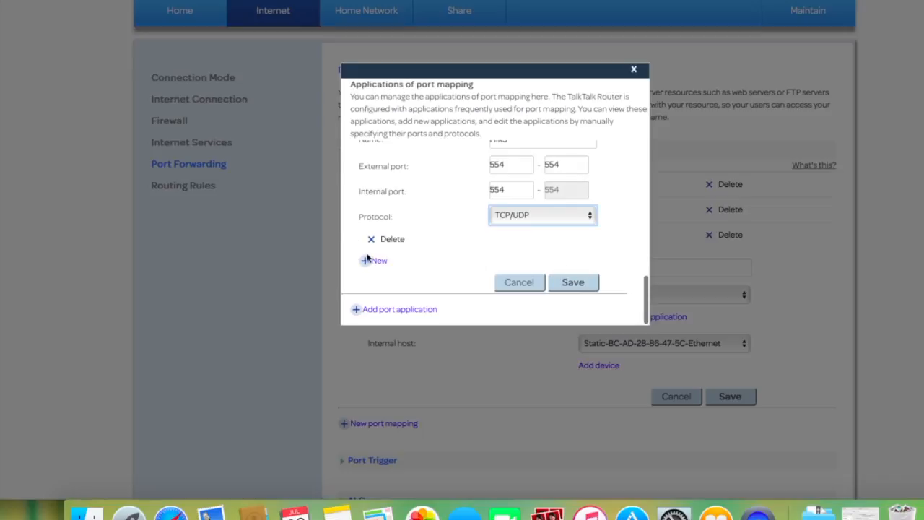
mouse_move(571, 272)
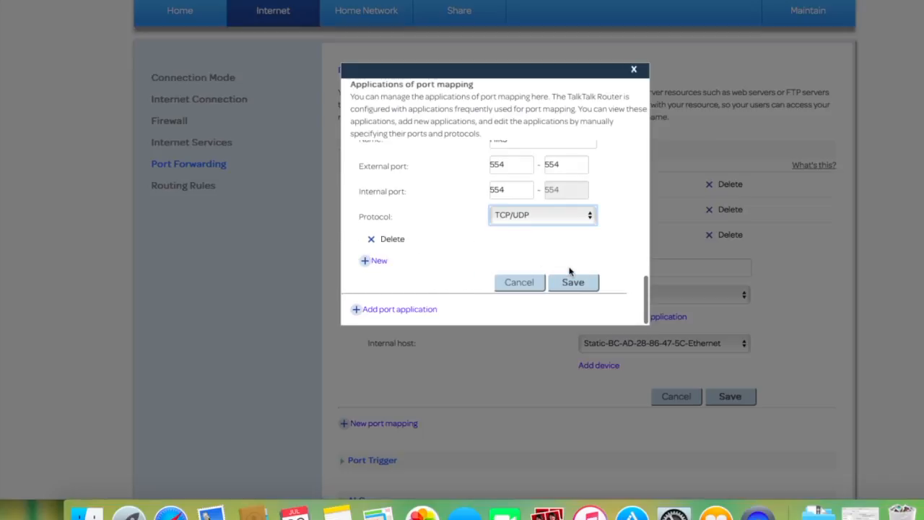
click(519, 282)
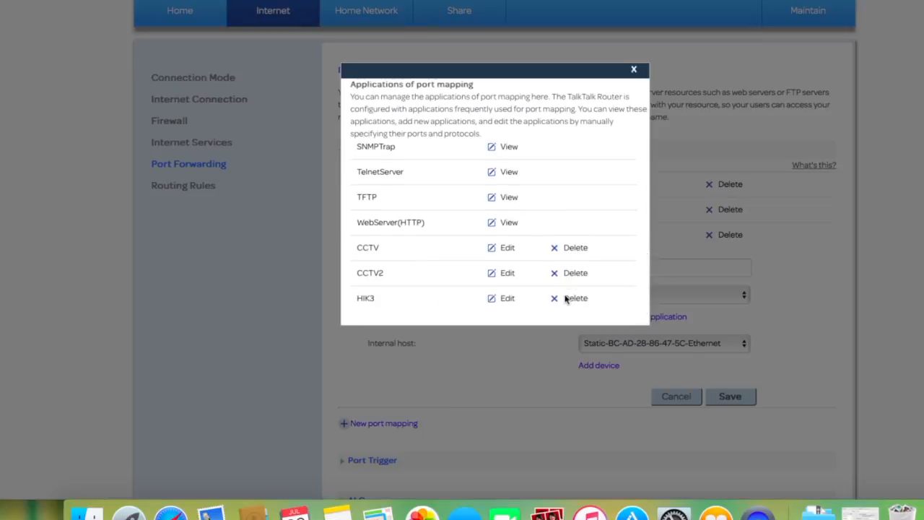
scroll(down, 3)
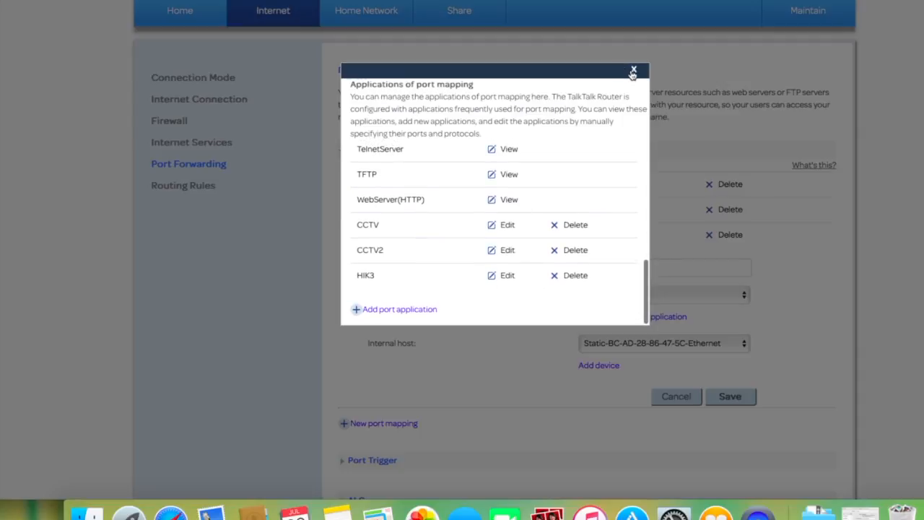
Close the applications dialog, name the rule HIK 3, select HIK3 and save
click(633, 71)
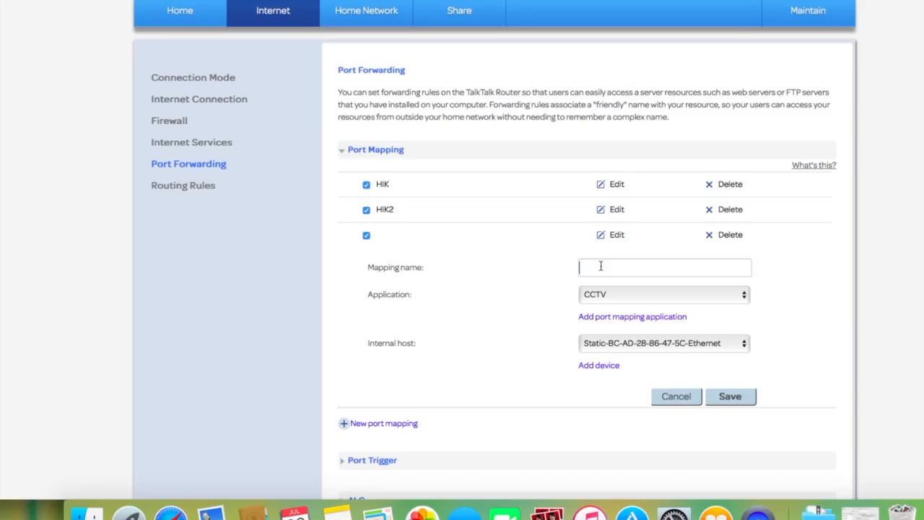
text(HIK)
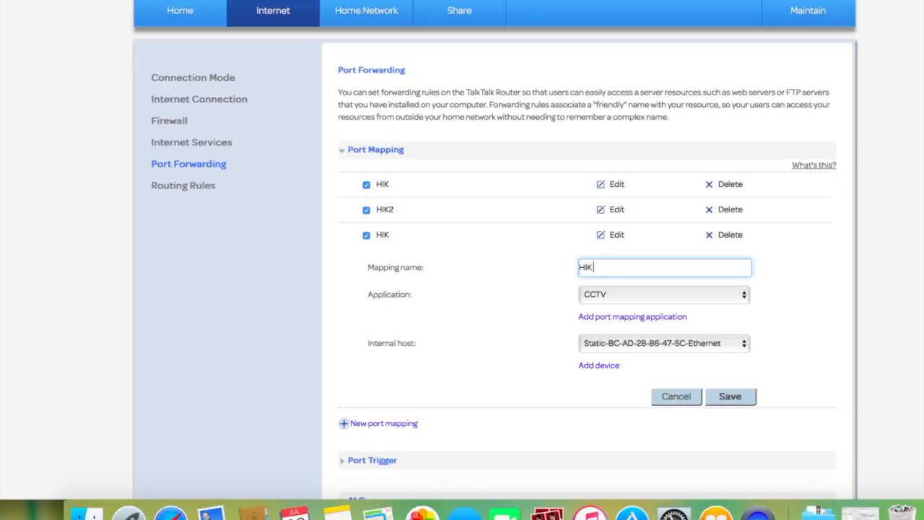
click(663, 294)
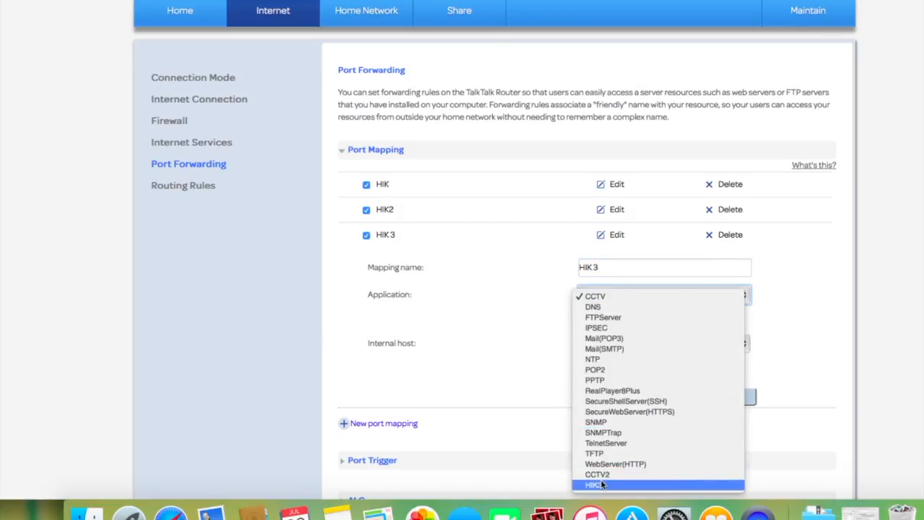
click(598, 484)
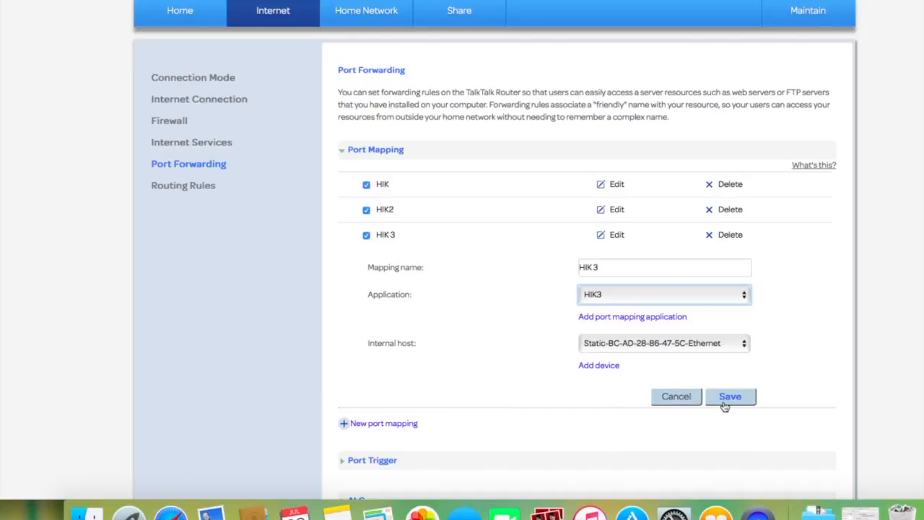
click(731, 397)
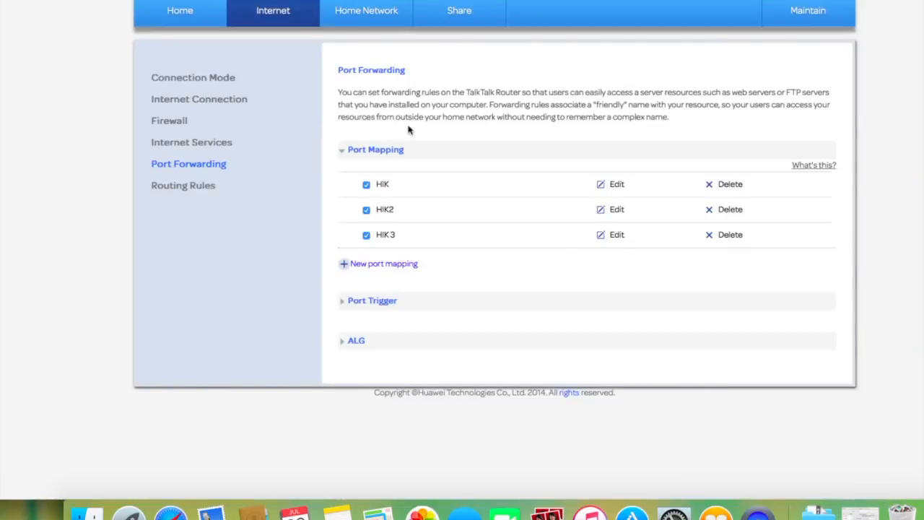
mouse_move(413, 164)
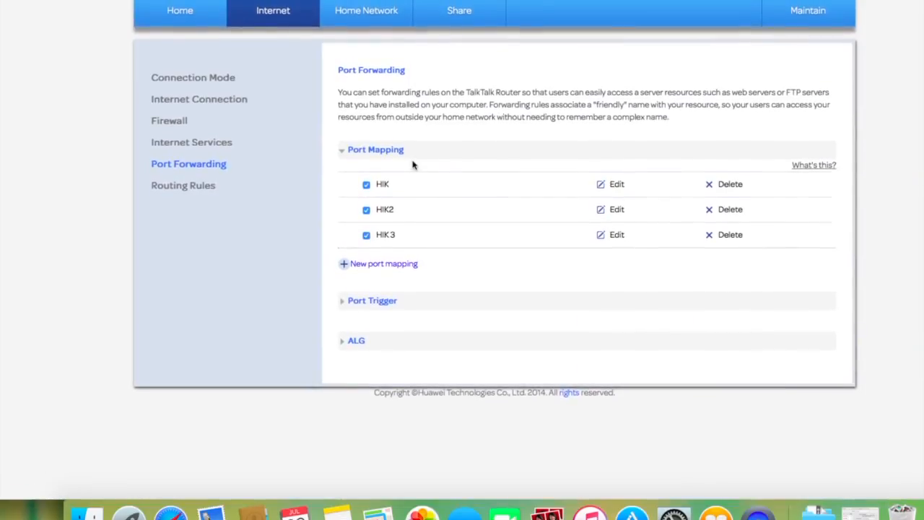
mouse_move(263, 177)
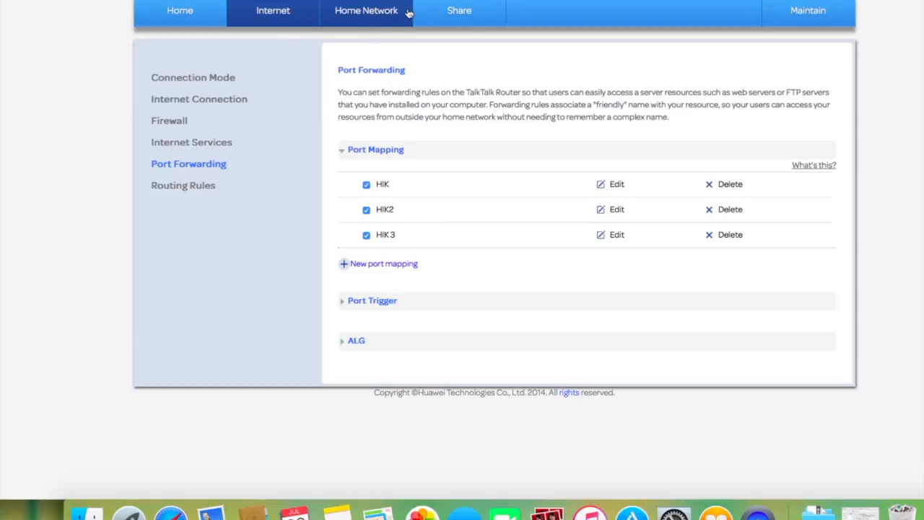
Filter Home Network devices to Static and open the static Ethernet device's forwarding rules
click(366, 10)
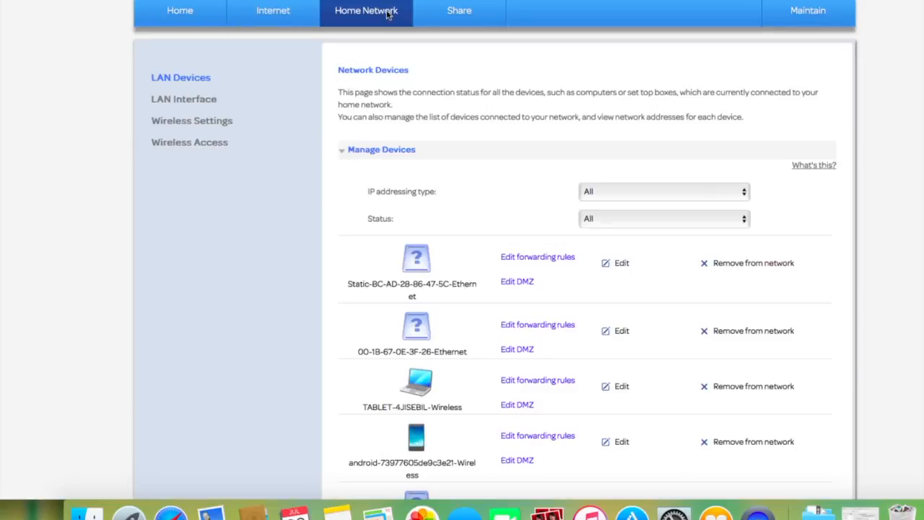
mouse_move(608, 201)
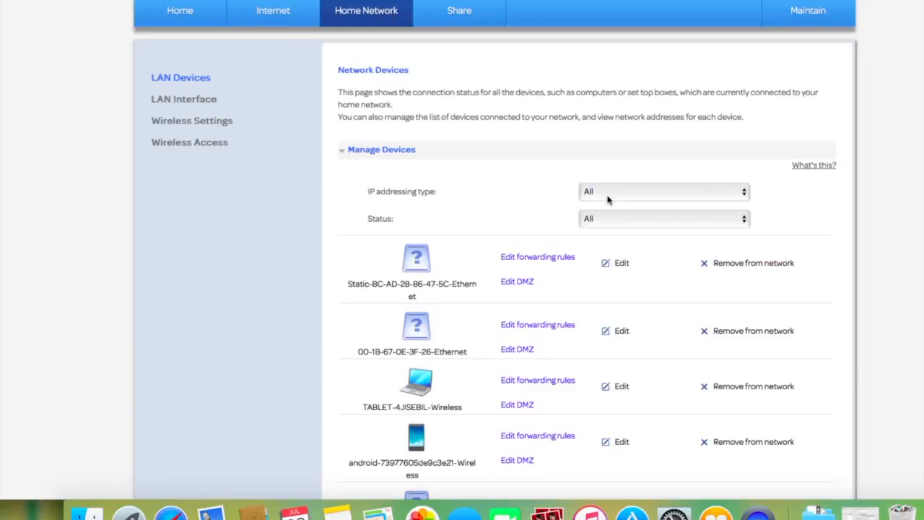
click(663, 191)
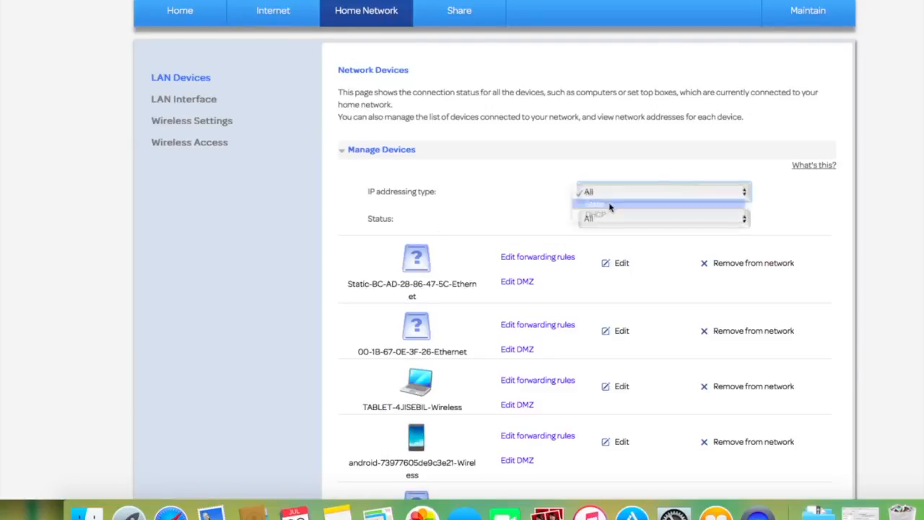
click(593, 205)
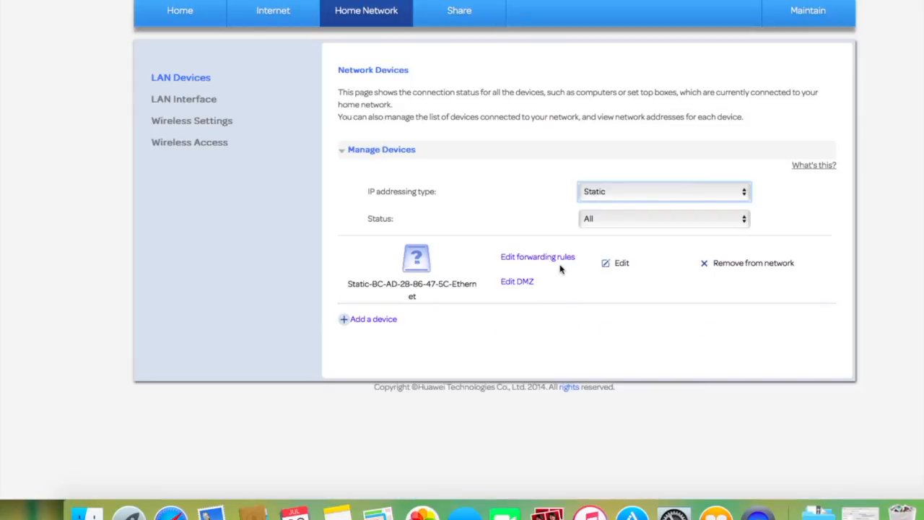
click(537, 256)
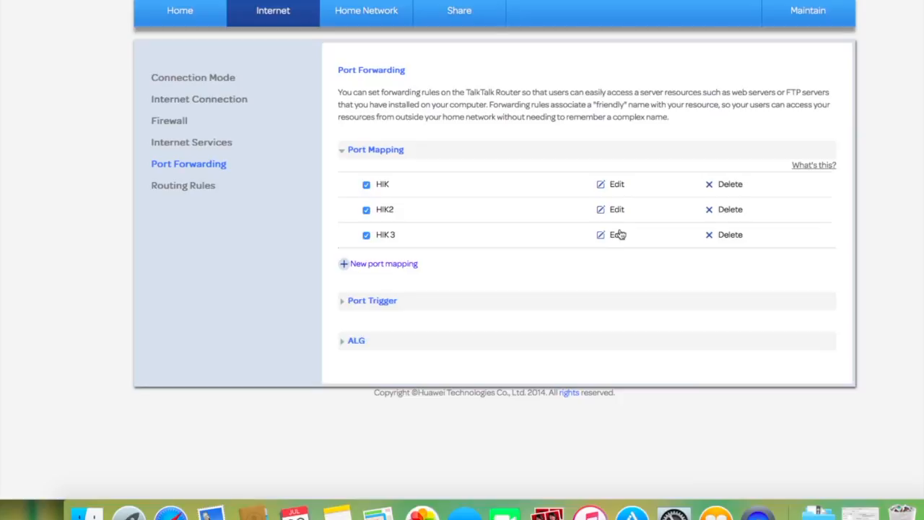
mouse_move(679, 65)
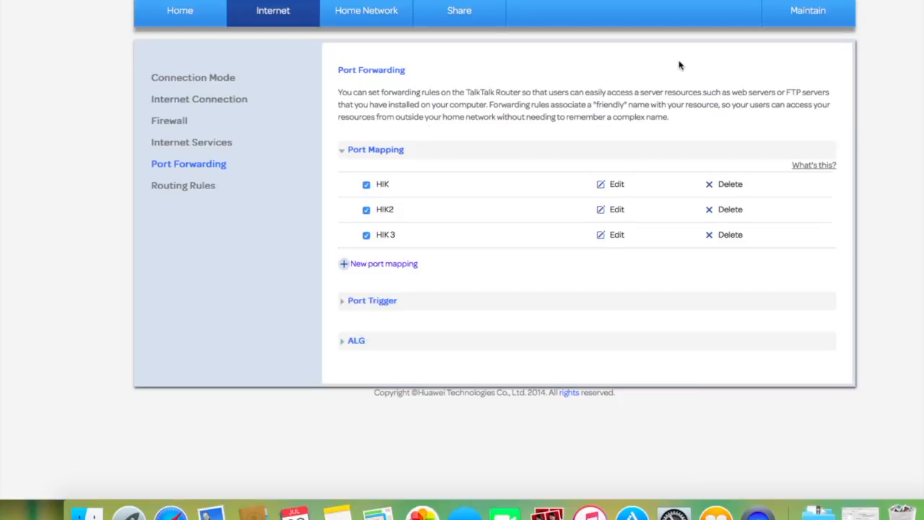